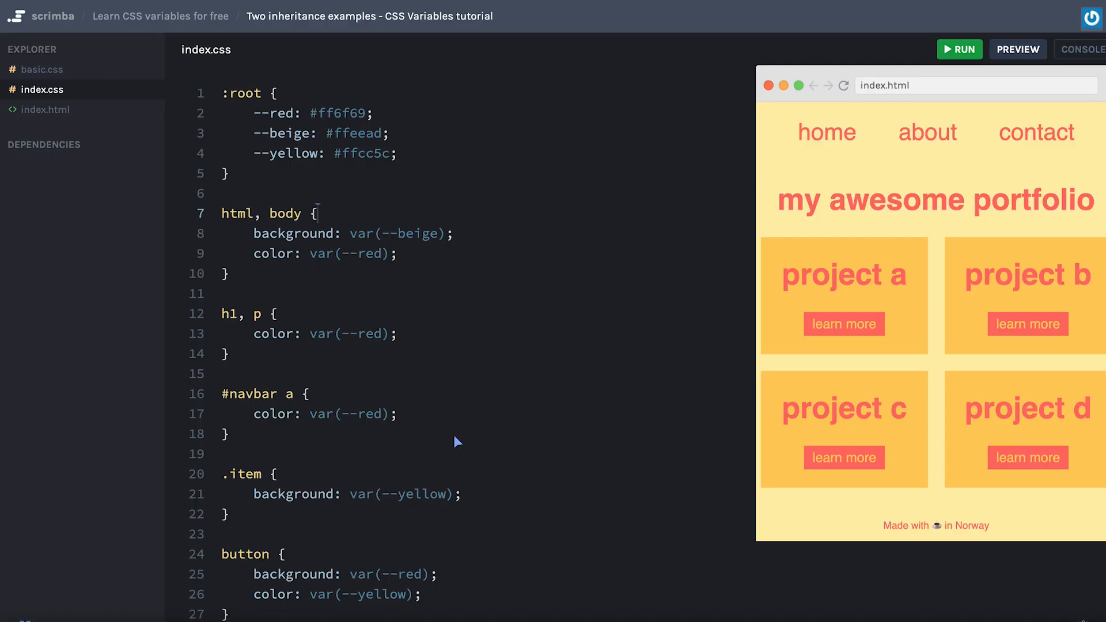
pyautogui.moveTo(411, 400)
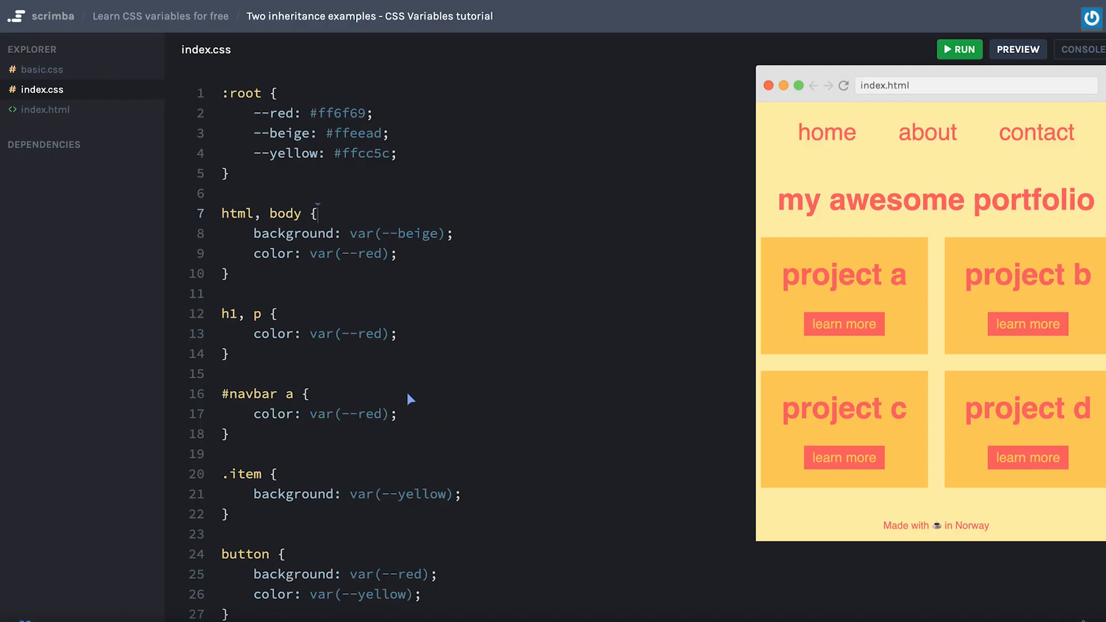
pyautogui.moveTo(381, 353)
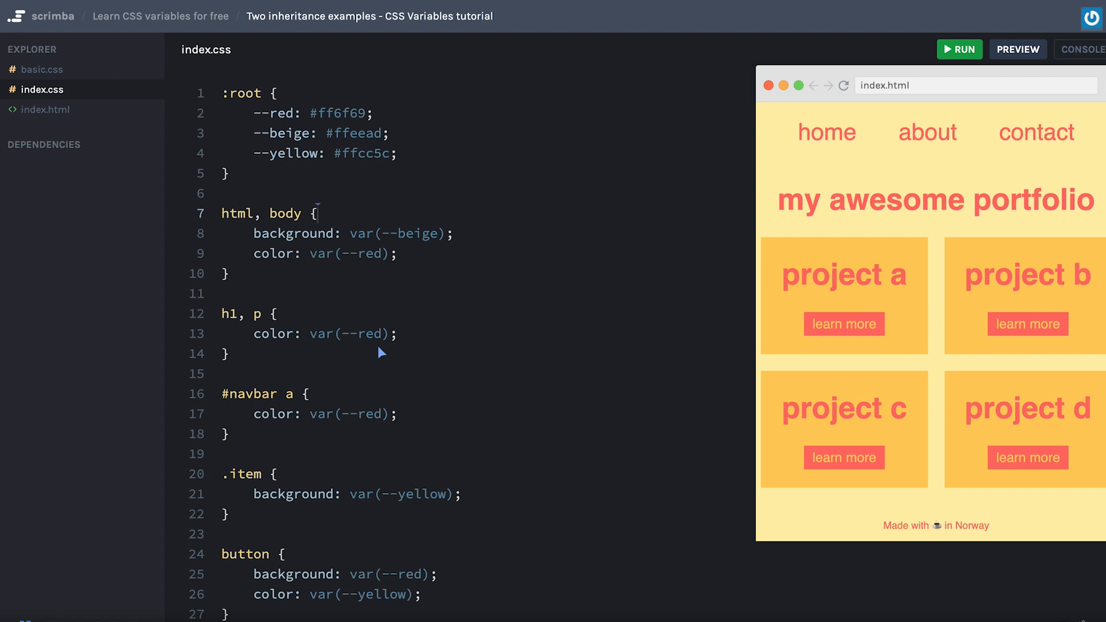
pyautogui.moveTo(377, 130)
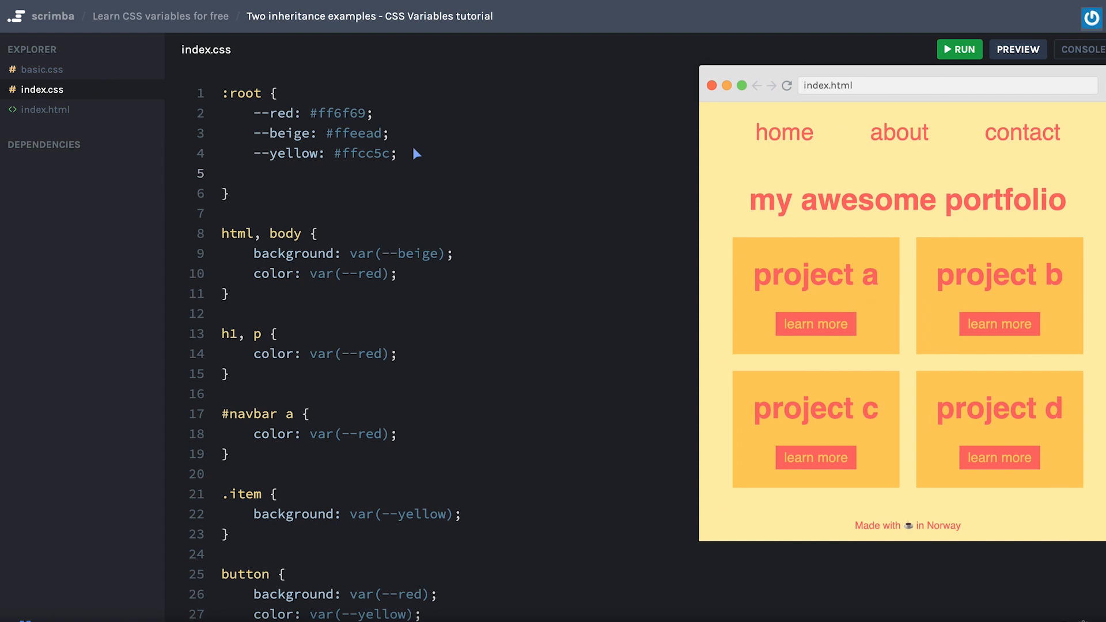
# Define --main-color: var(--red) in :root and select the colour variable in #navbar a
pyautogui.write('--')
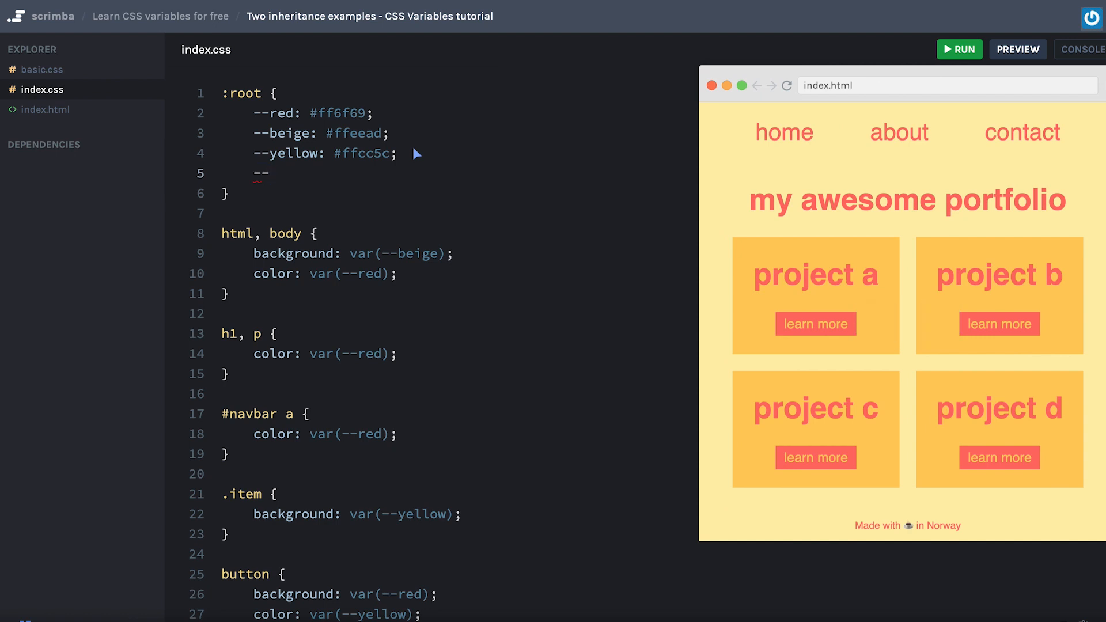
pyautogui.write('main-')
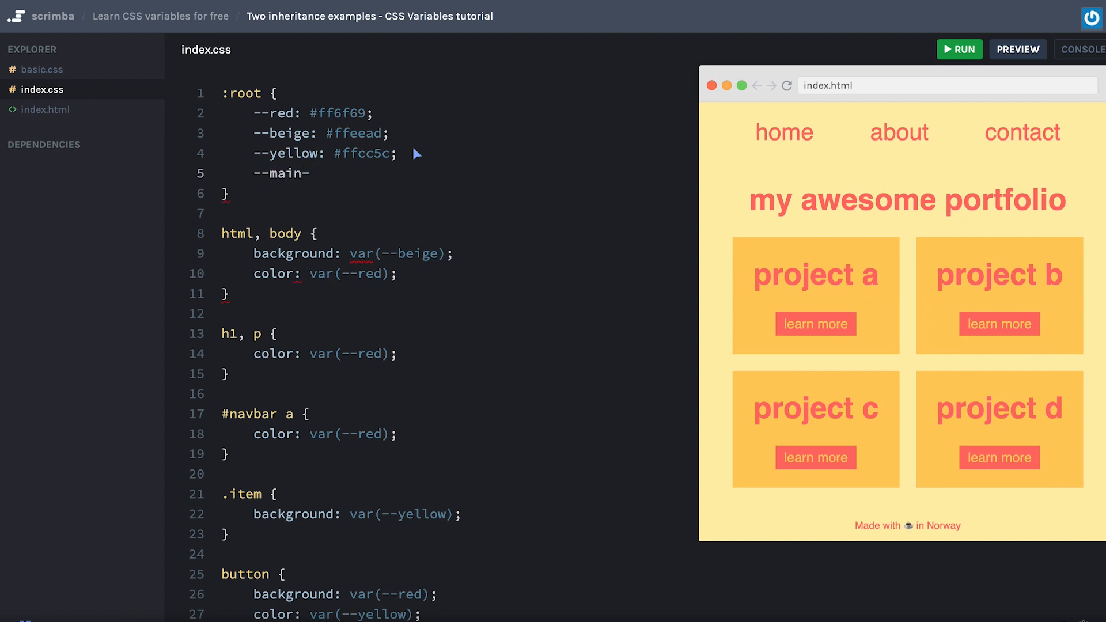
pyautogui.write('color:')
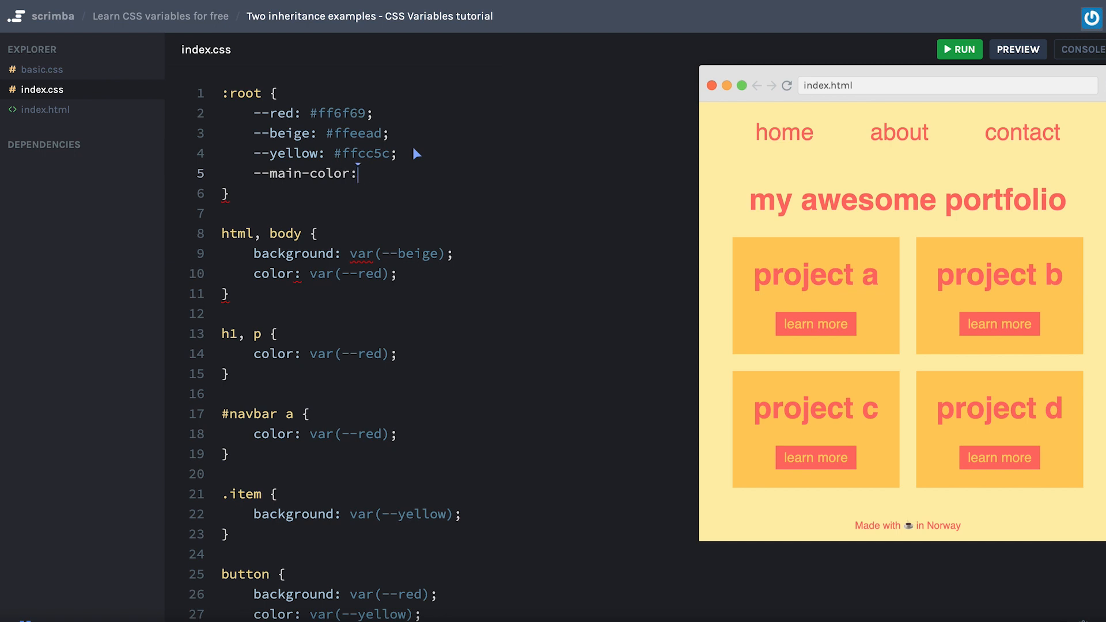
pyautogui.write('v;')
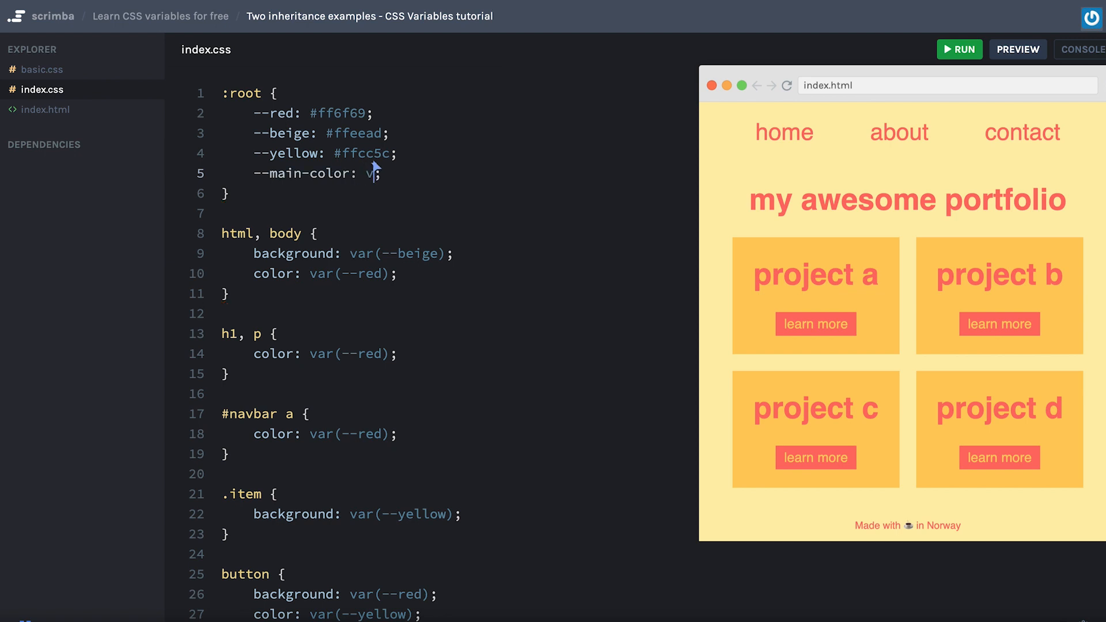
pyautogui.write('ar(--red)')
pyautogui.click(313, 433)
pyautogui.write('main-colo')
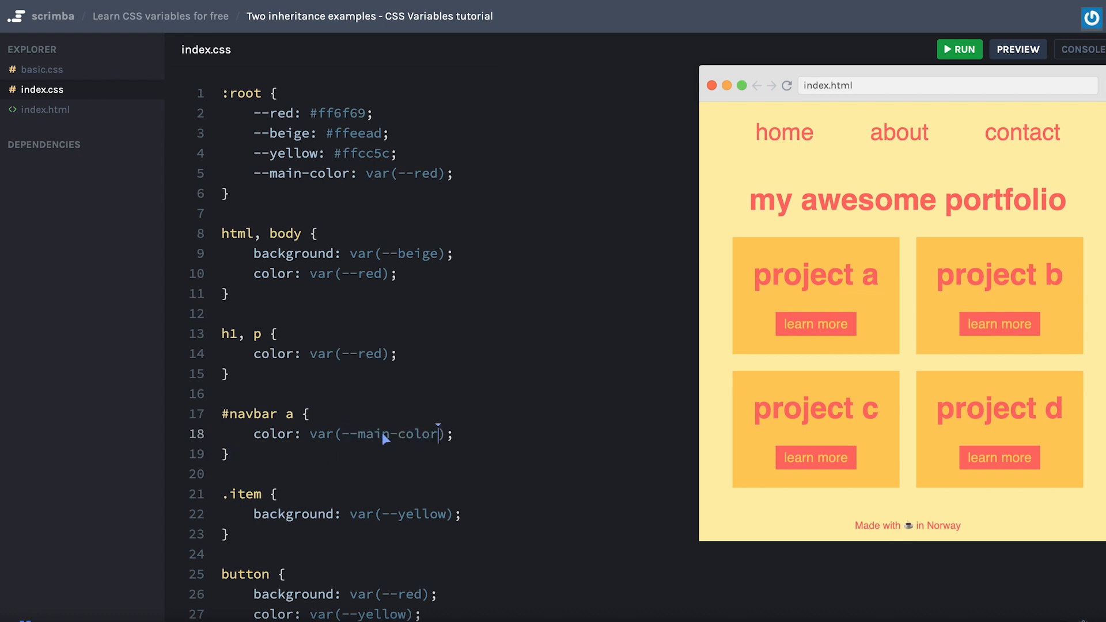
pyautogui.doubleClick(373, 433)
pyautogui.write('#')
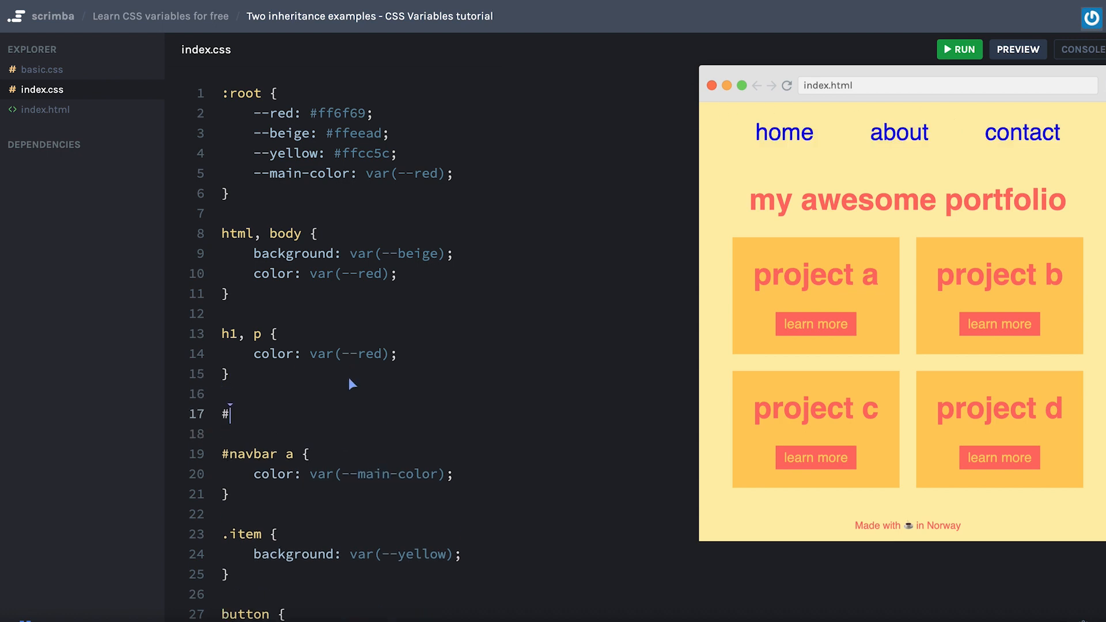
# Add a #navbar { --red: orange; } rule; the nav links remain red
pyautogui.write('navbar {')
pyautogui.click(453, 434)
pyautogui.write('--')
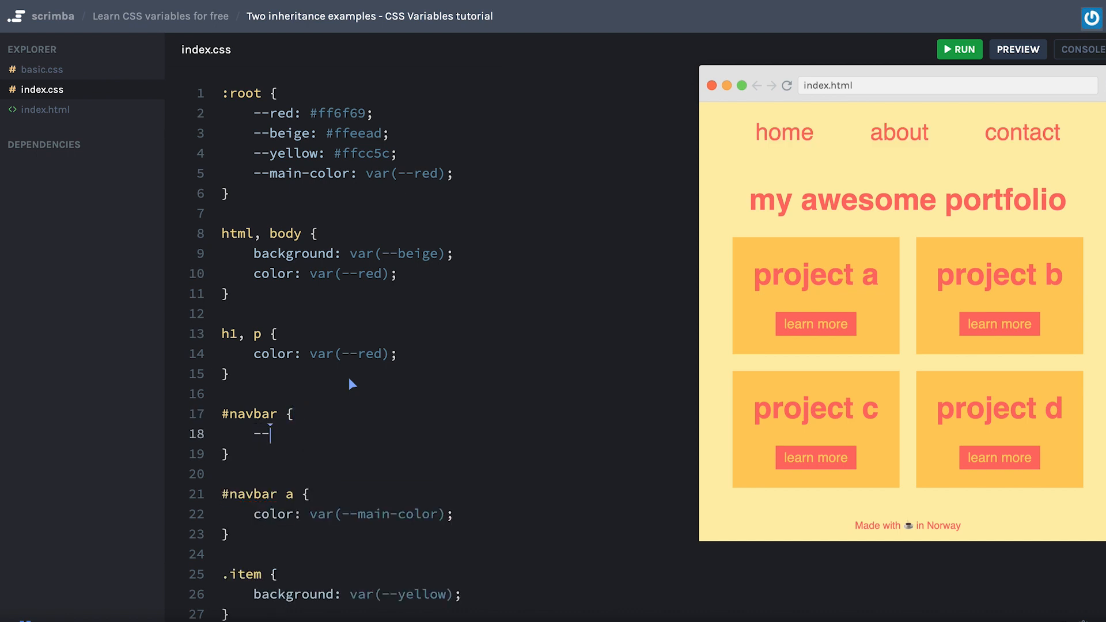
pyautogui.write('red: ;')
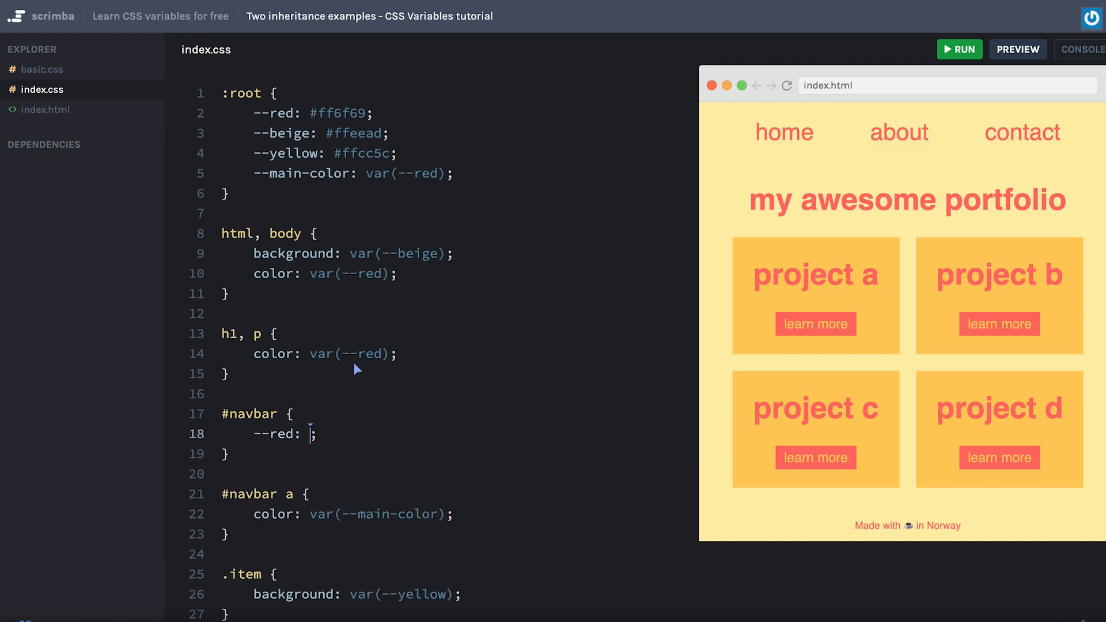
pyautogui.moveTo(314, 433)
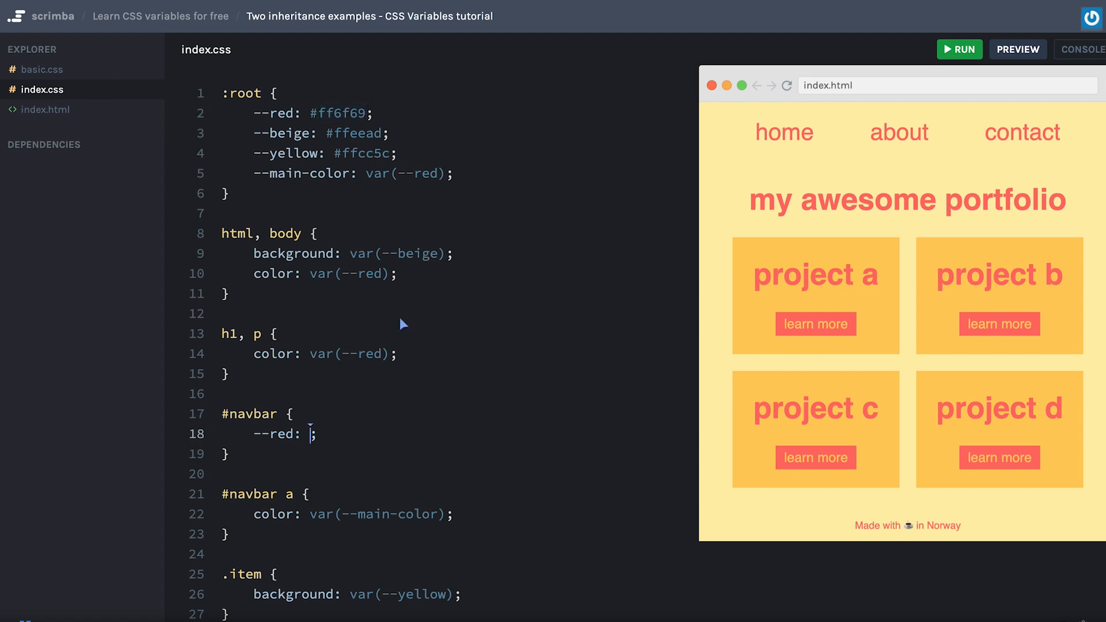
pyautogui.write('orange')
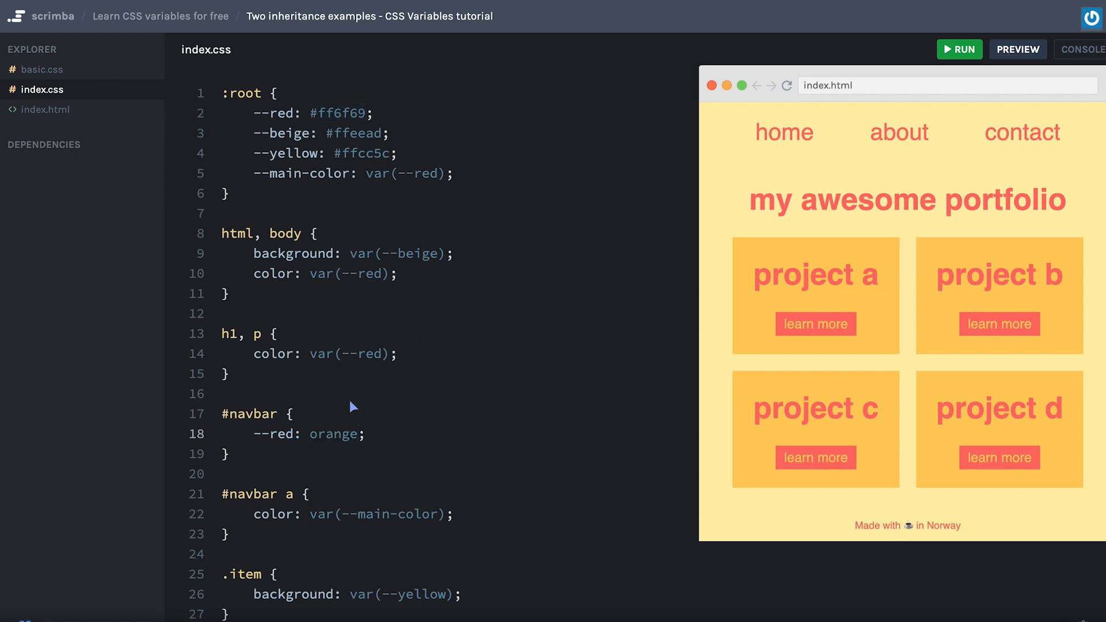
pyautogui.doubleClick(345, 113)
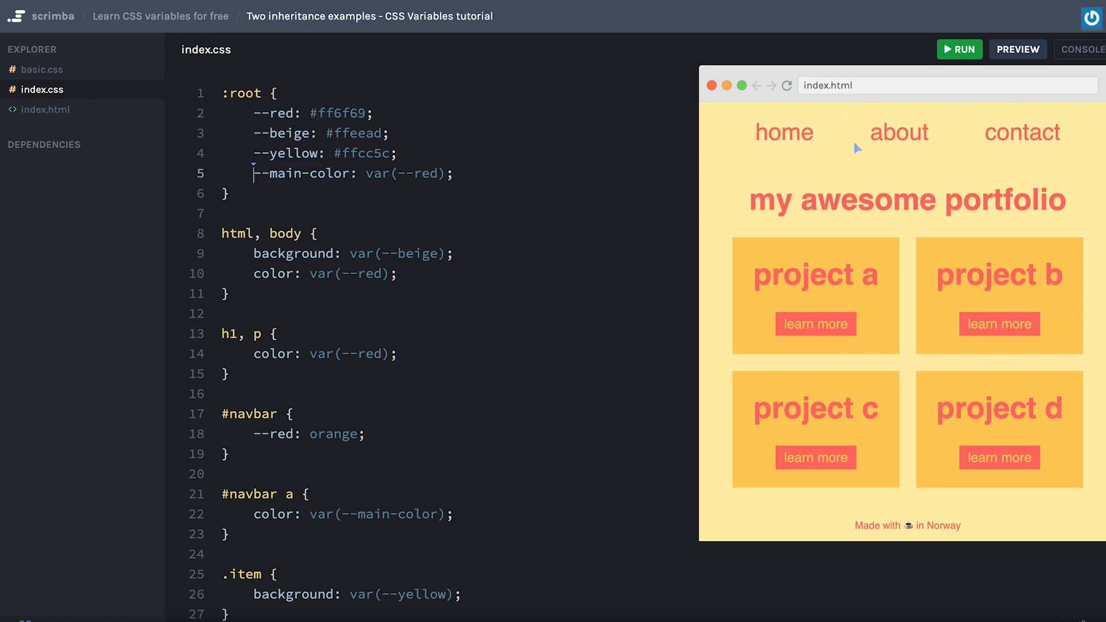
pyautogui.moveTo(323, 179)
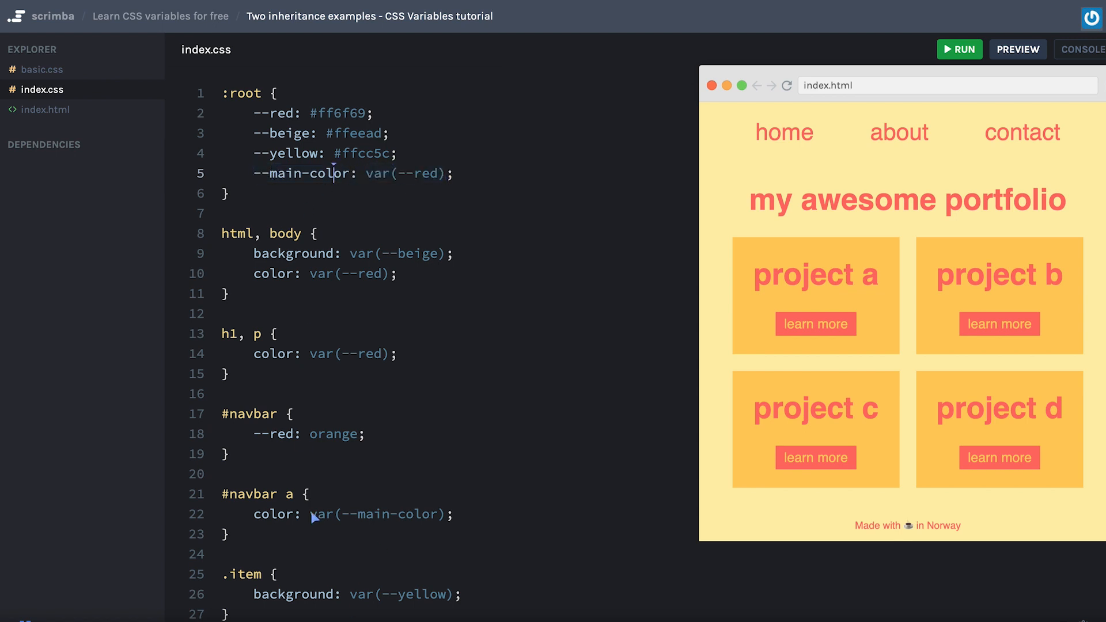
# Rename --red to --main-color in the #navbar rule, keeping orange, so nav links turn orange
pyautogui.doubleClick(333, 433)
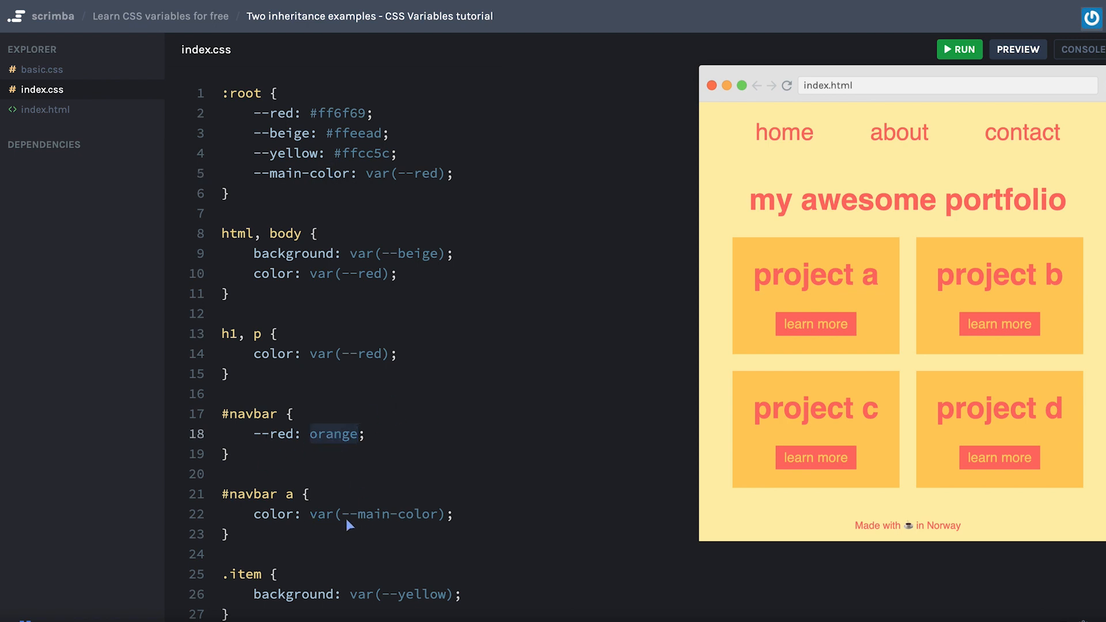
pyautogui.doubleClick(392, 513)
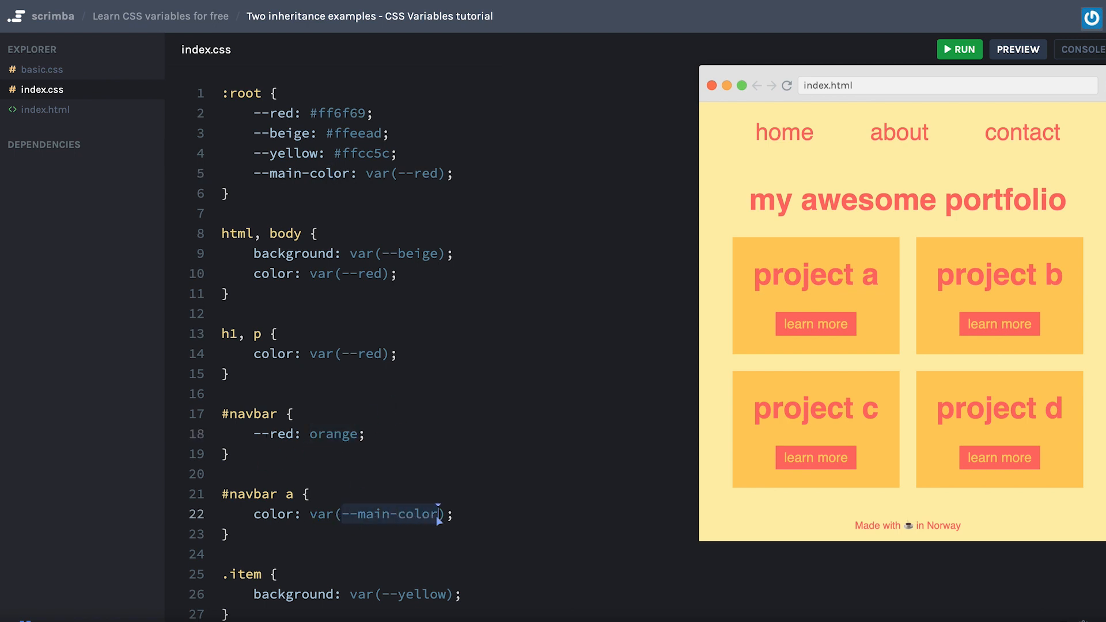
pyautogui.click(274, 433)
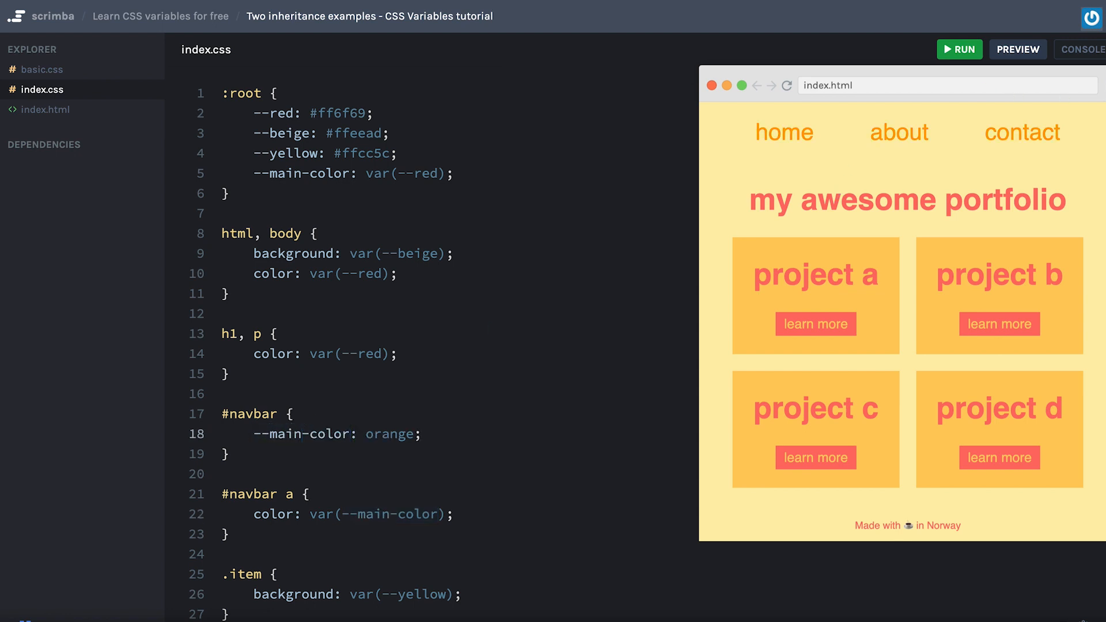
pyautogui.moveTo(519, 283)
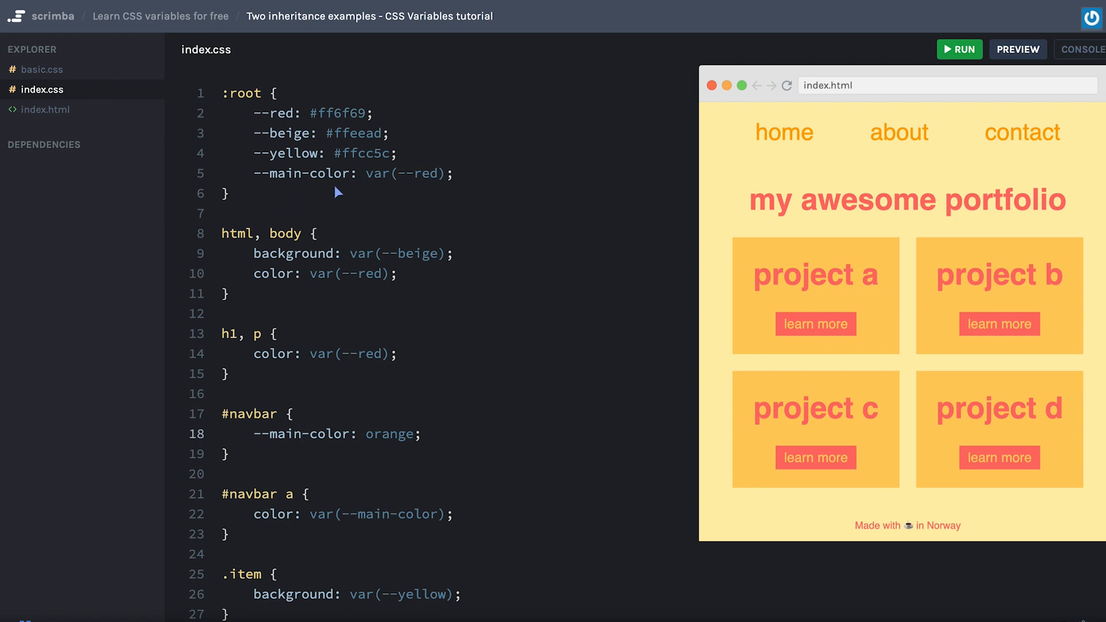
pyautogui.moveTo(450, 436)
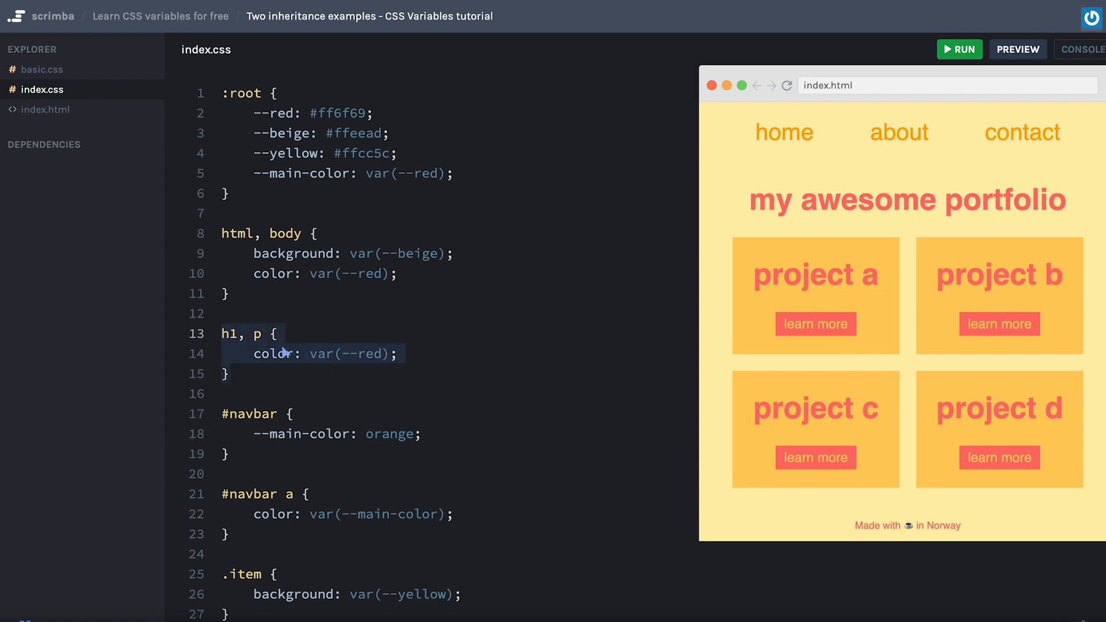
# Delete the h1, p colour rule and add a blank line inside .item
pyautogui.click(263, 333)
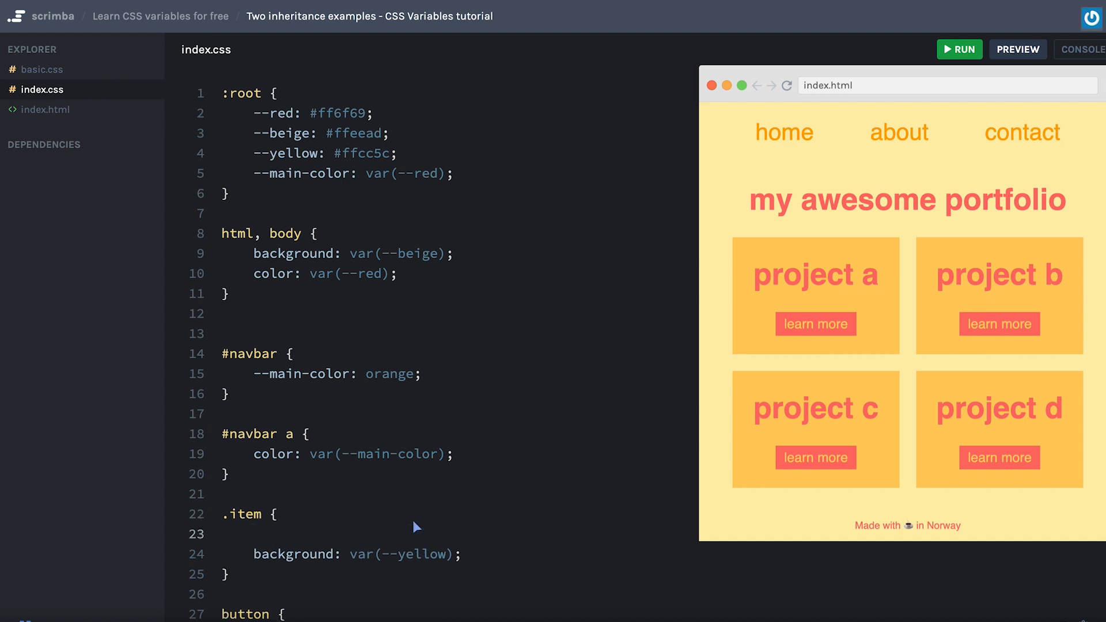
# Set --red: orange as the first declaration in .item, turning learn more buttons orange
pyautogui.write('--red:;')
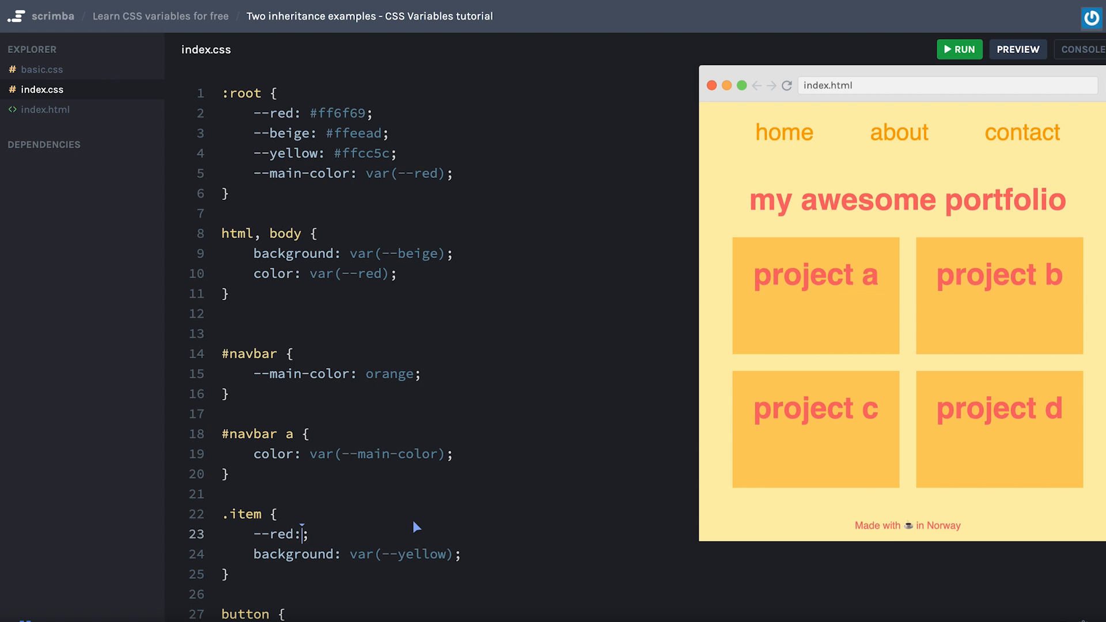
pyautogui.write('o')
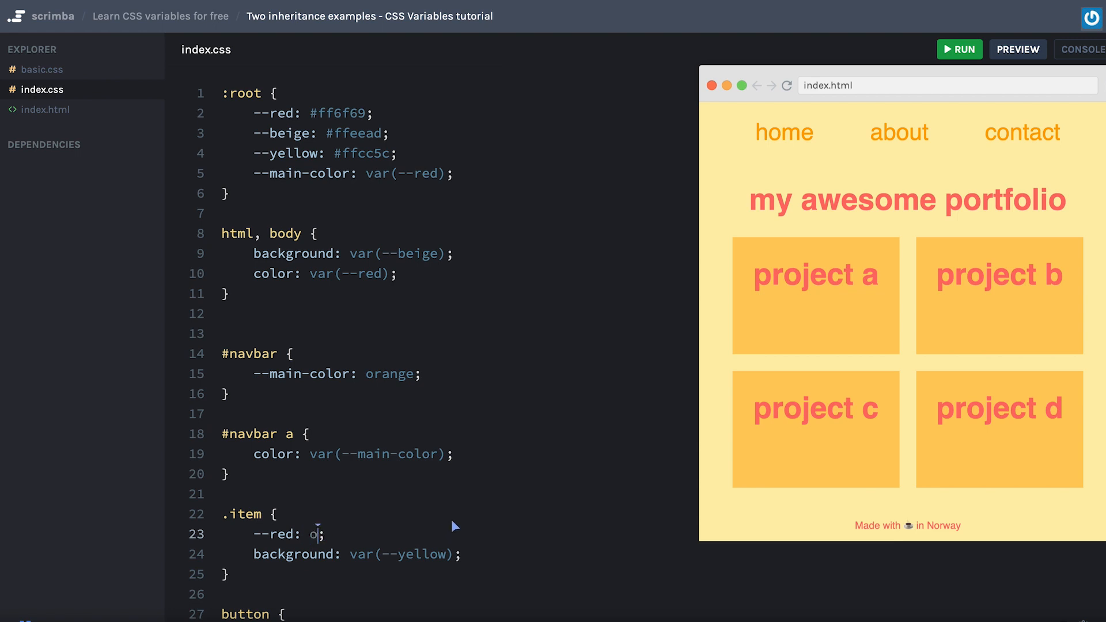
pyautogui.write('range')
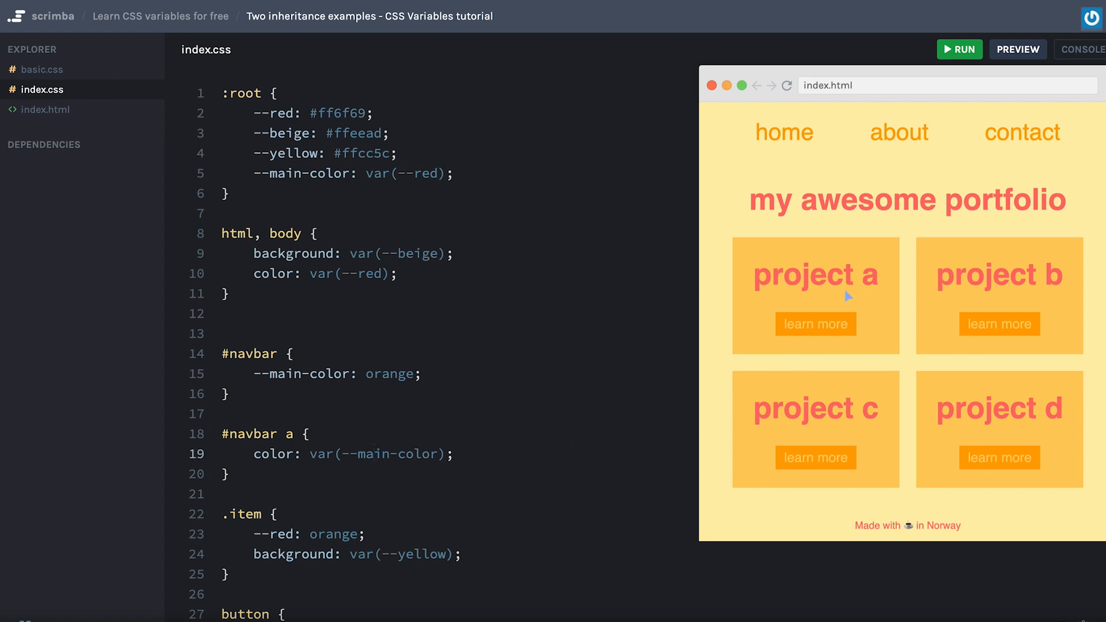
pyautogui.moveTo(875, 281)
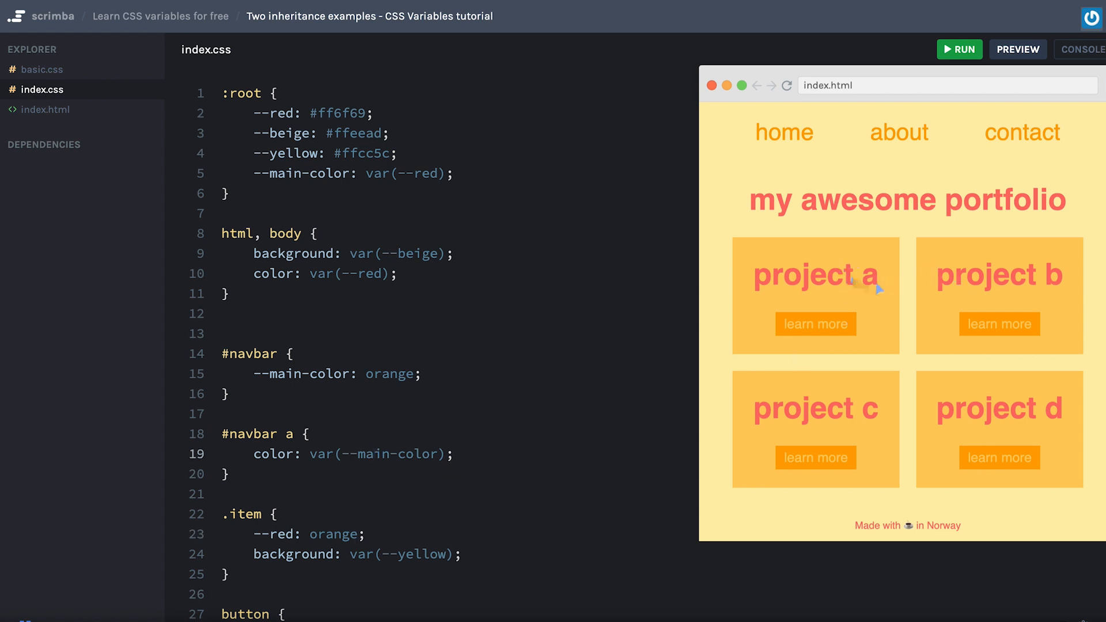
pyautogui.moveTo(318, 286)
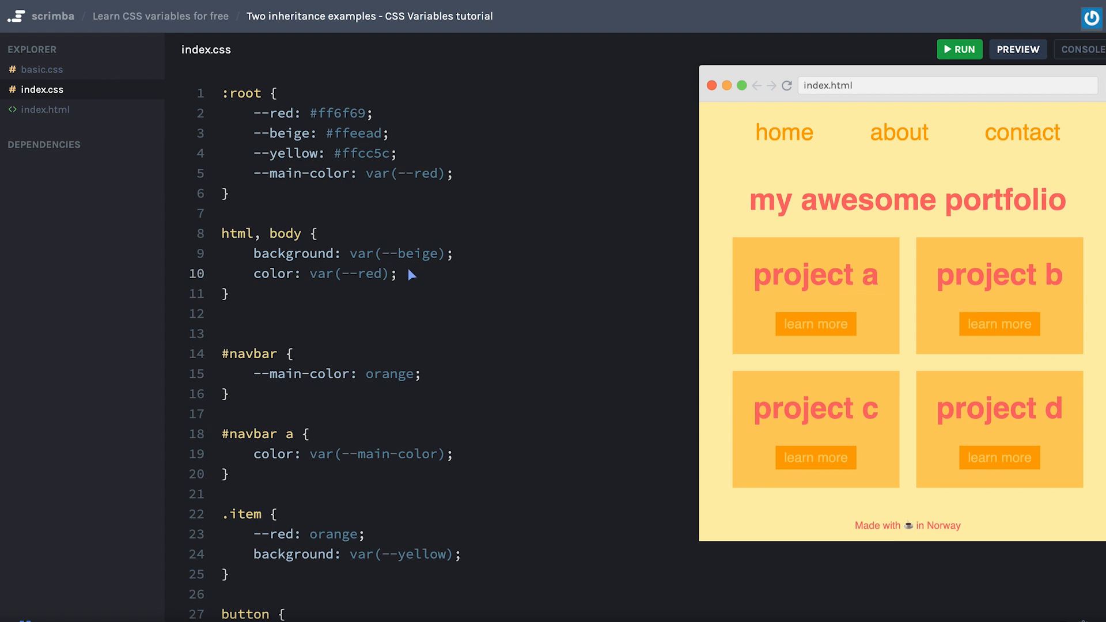
# Retype h1, p { color: var(--red); } below html, body so project titles show orange
pyautogui.doubleClick(351, 274)
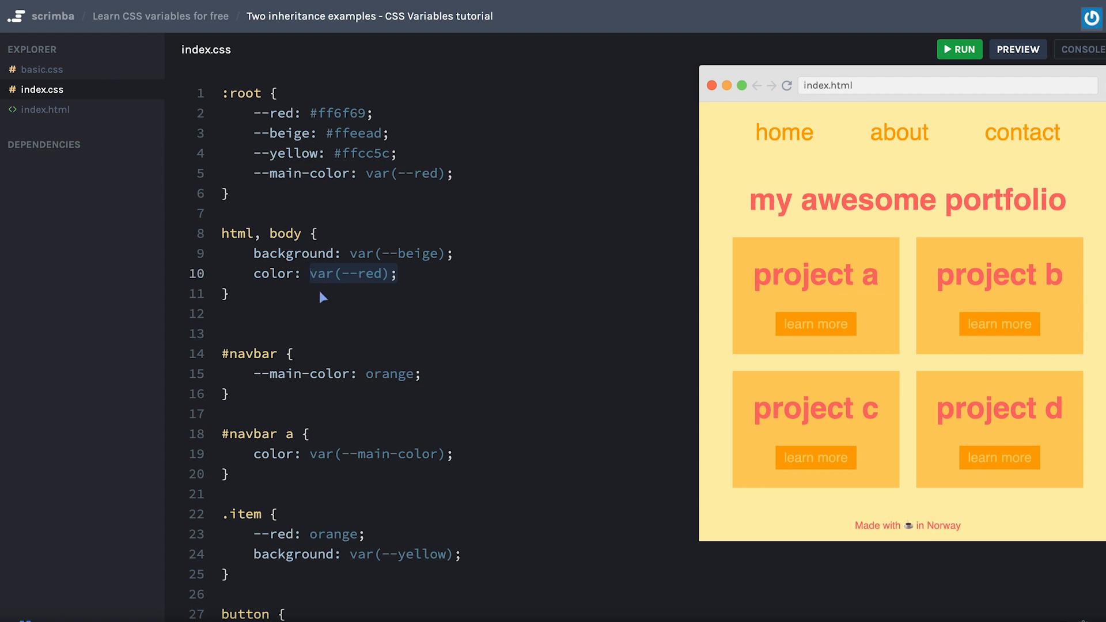
pyautogui.moveTo(317, 274)
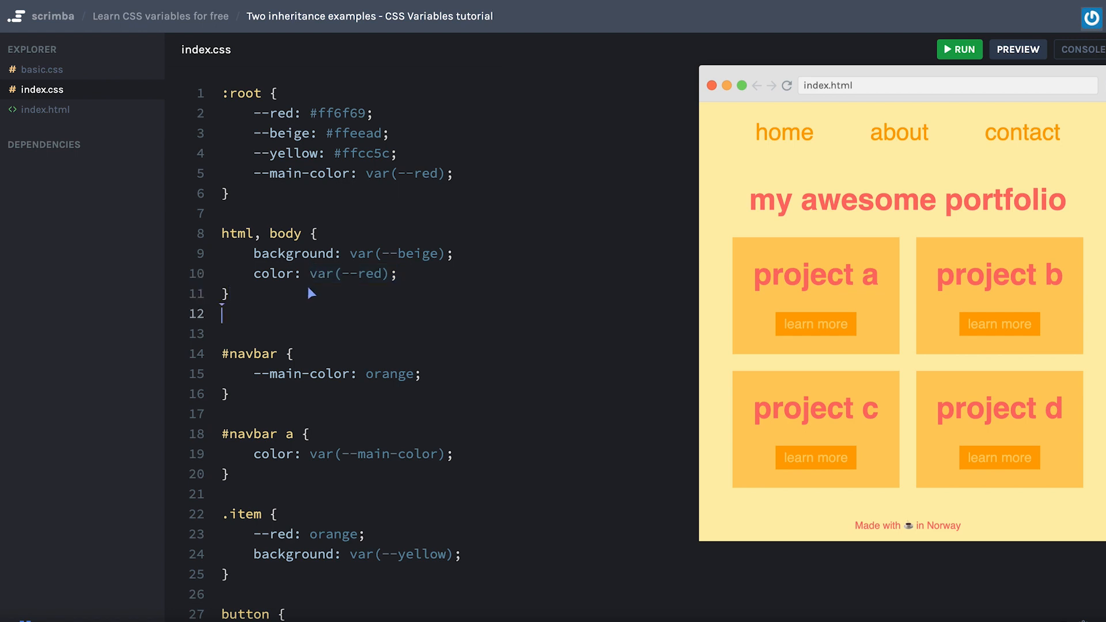
pyautogui.write('h1, p {')
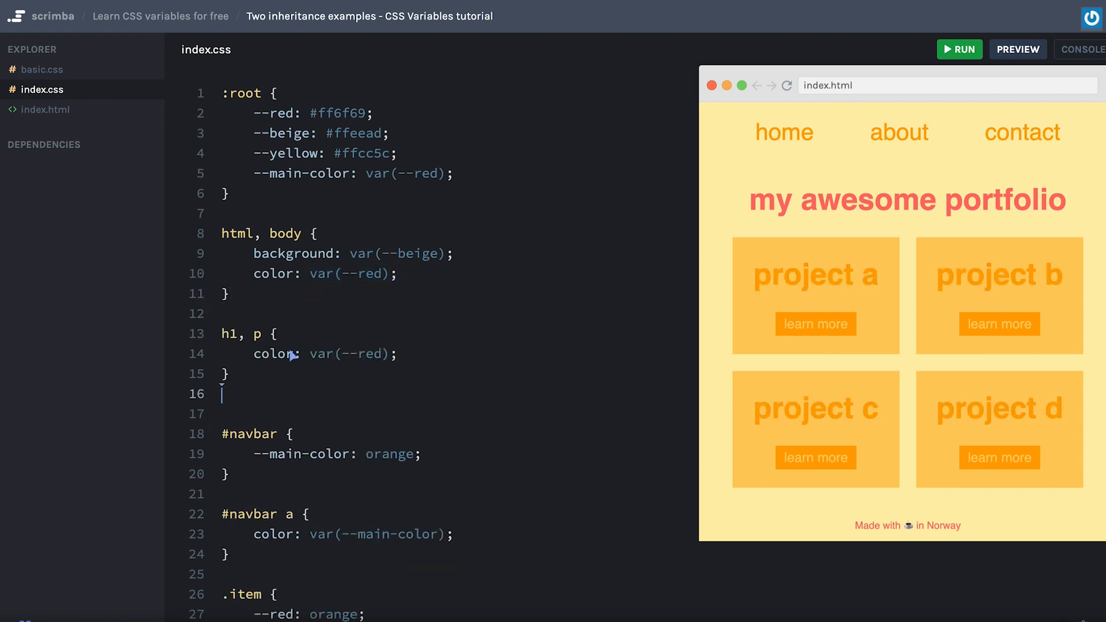
pyautogui.doubleClick(348, 353)
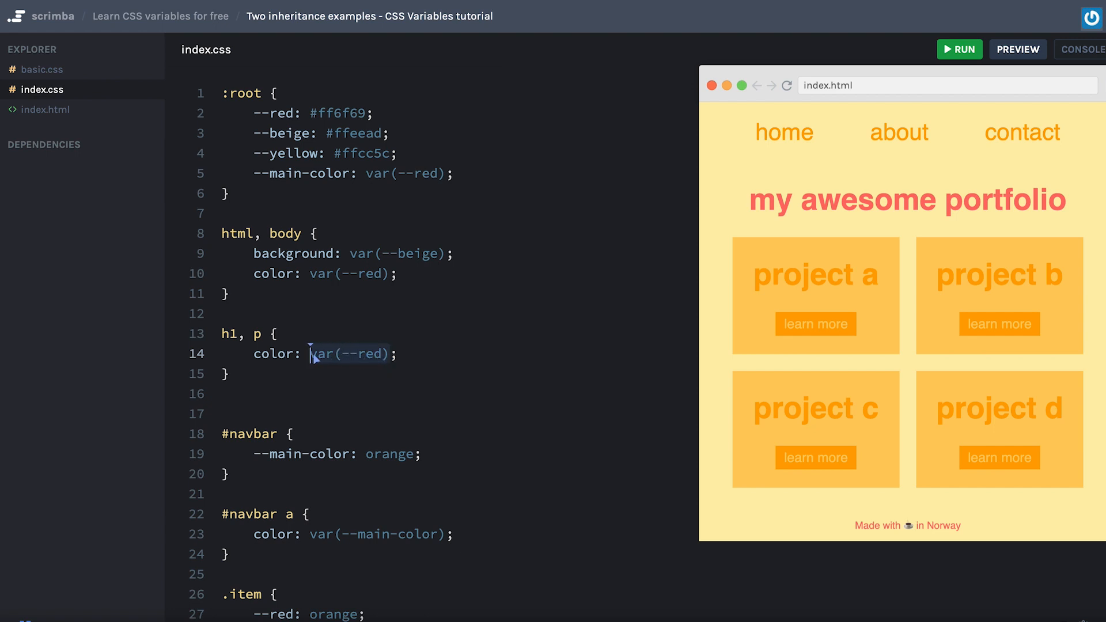
pyautogui.scroll(-3)
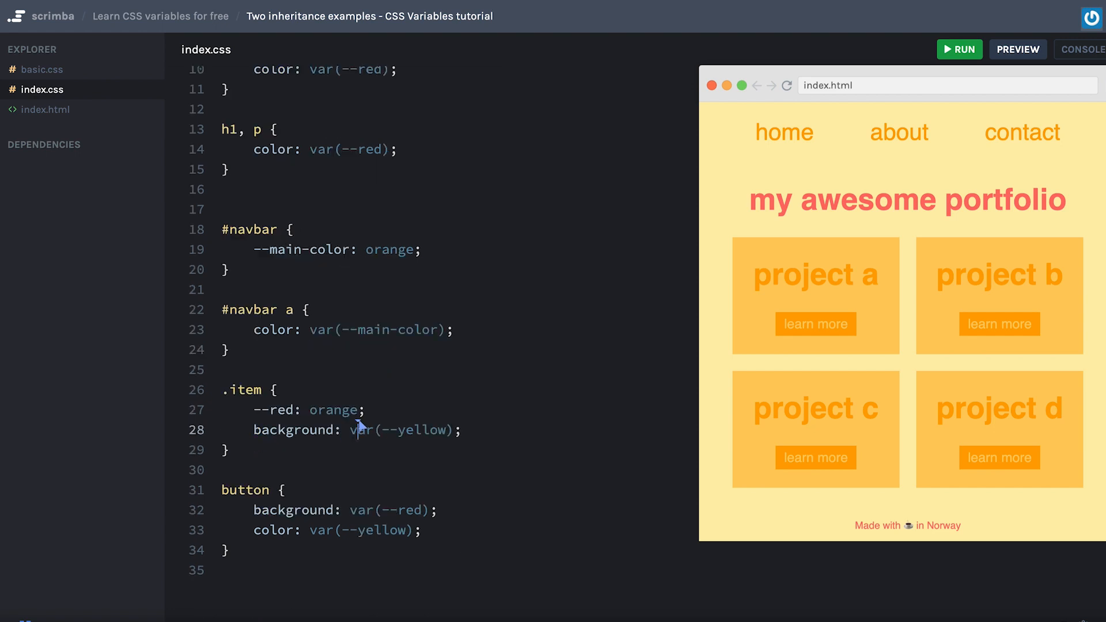